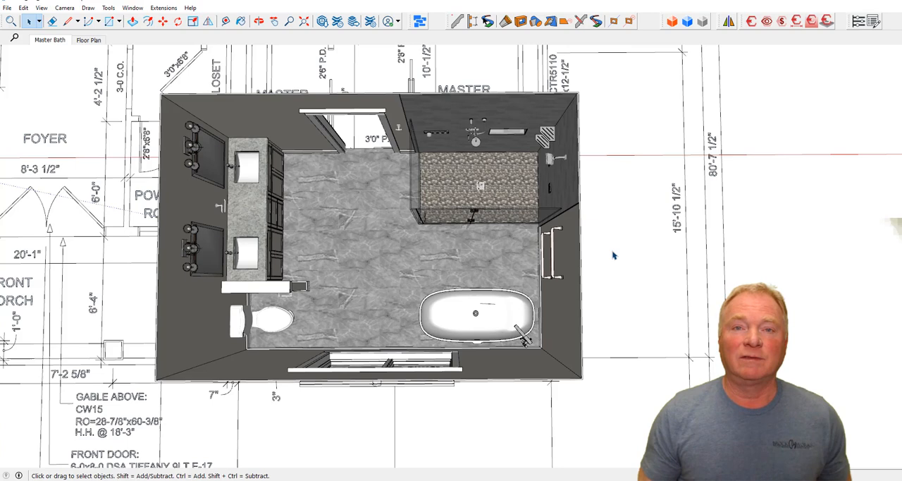
{"action": "mouse_move", "coordinate": [604, 254]}
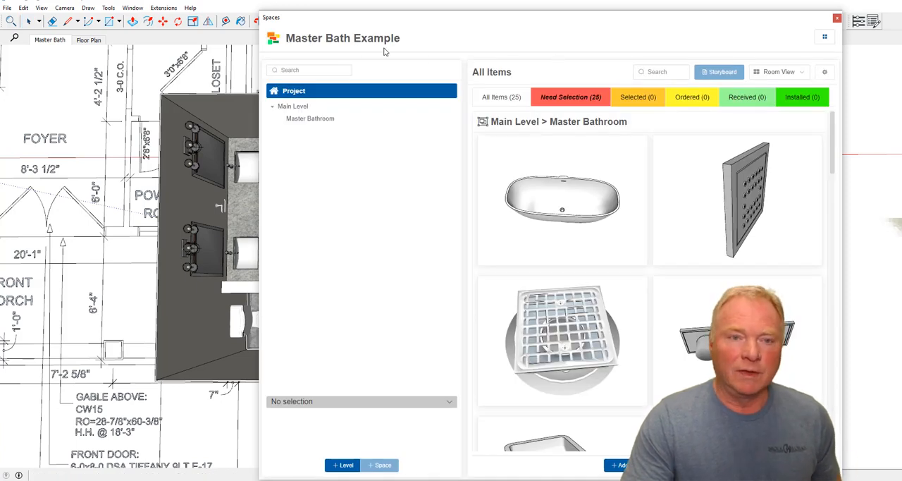
{"action": "mouse_move", "coordinate": [407, 63]}
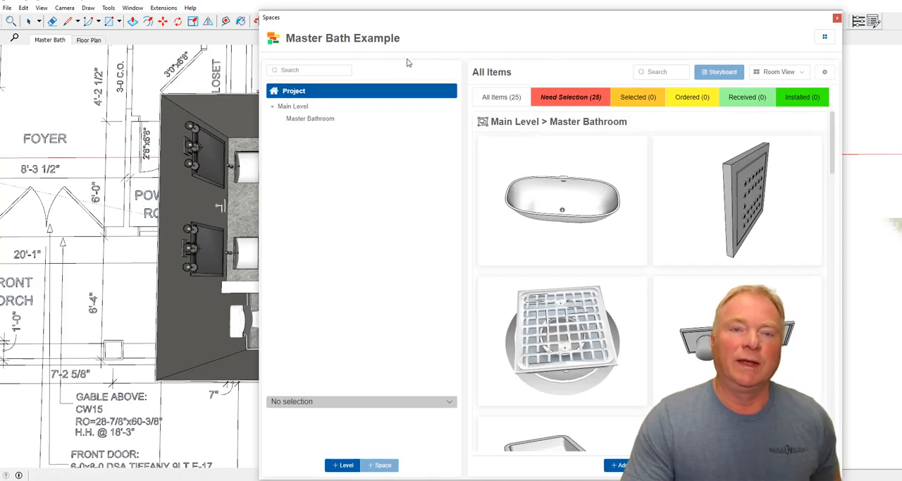
Show Main Level, then the Master Bathroom space with its fixture list.
{"action": "left_click", "coordinate": [292, 105]}
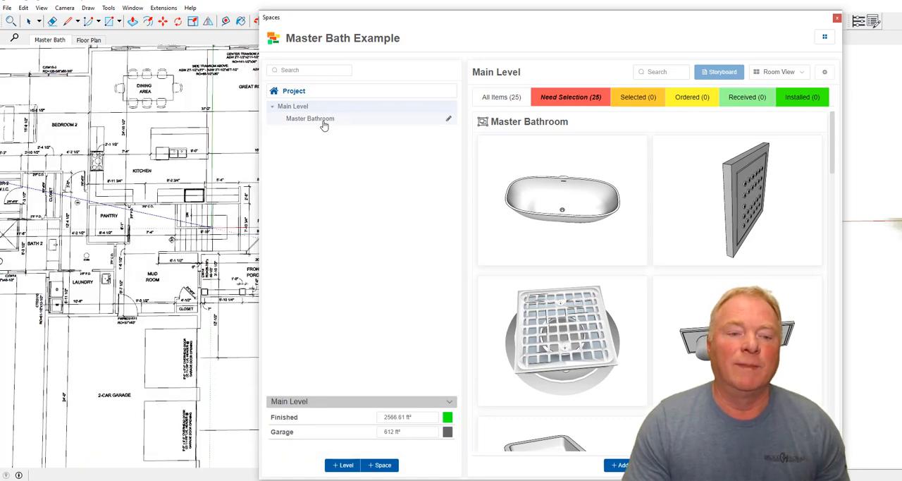
{"action": "left_click", "coordinate": [310, 118]}
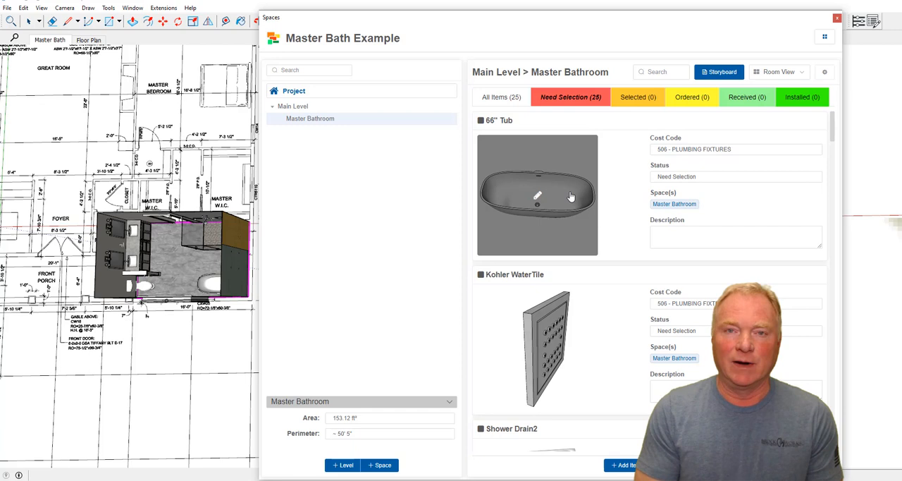
{"action": "mouse_move", "coordinate": [584, 192]}
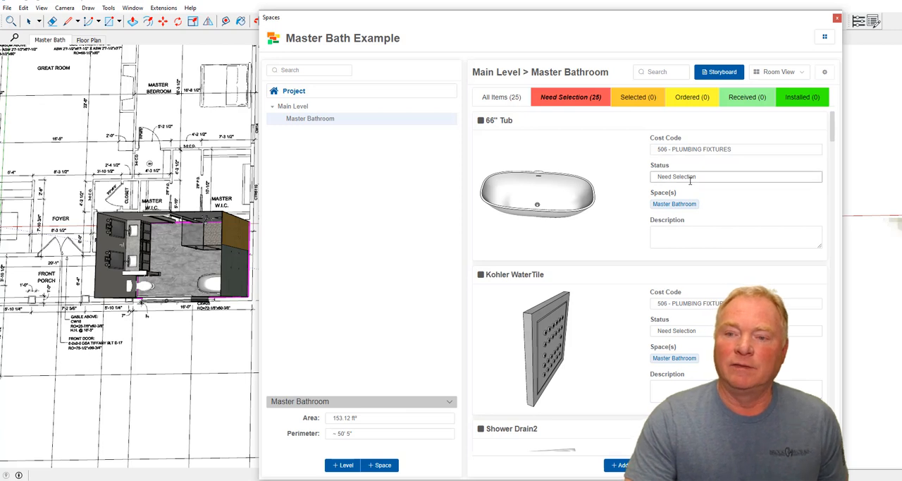
{"action": "mouse_move", "coordinate": [546, 113]}
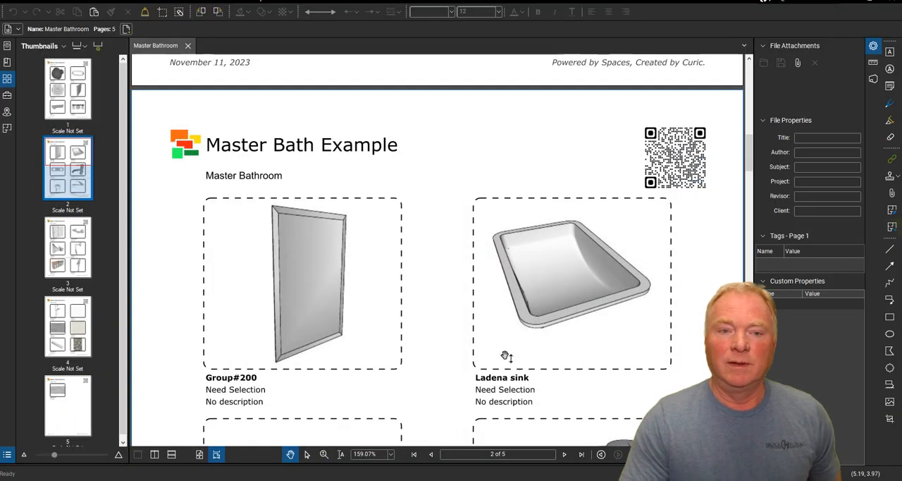
Scroll down page 2 of the Master Bathroom storyboard PDF.
{"action": "scroll", "scroll_direction": "down", "scroll_amount": 3}
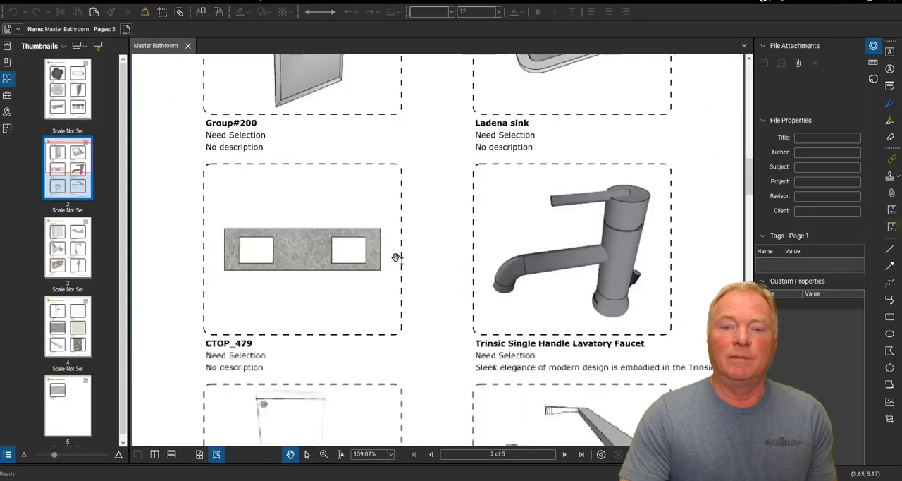
{"action": "scroll", "scroll_direction": "down", "scroll_amount": 3}
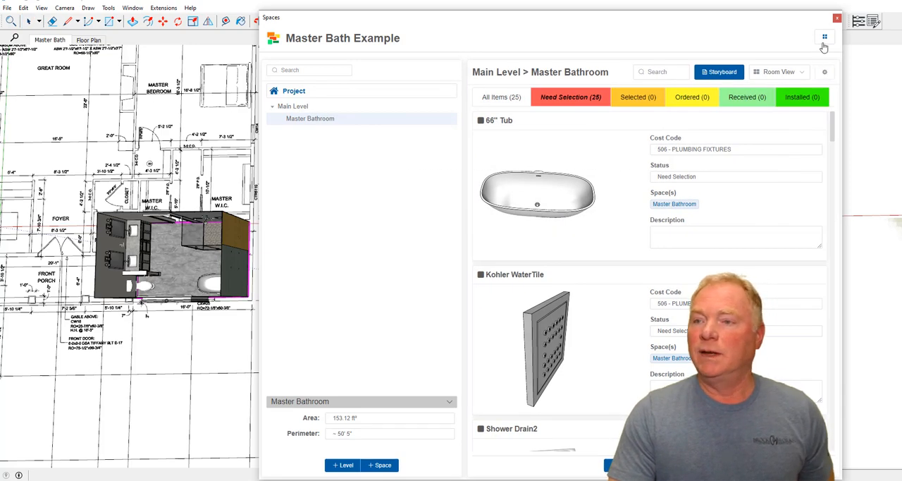
Review project settings, then bring up Kohler Devonshire Toilet#1's Item Info.
{"action": "left_click", "coordinate": [824, 36]}
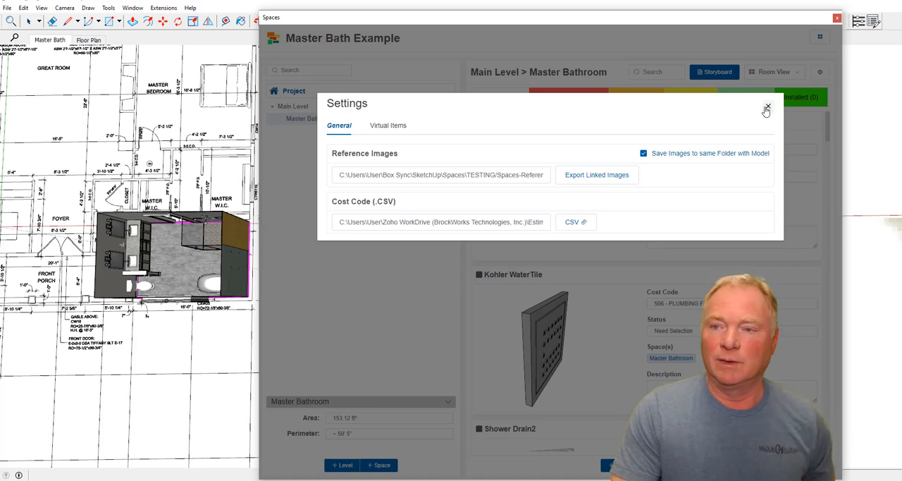
{"action": "left_click", "coordinate": [768, 109]}
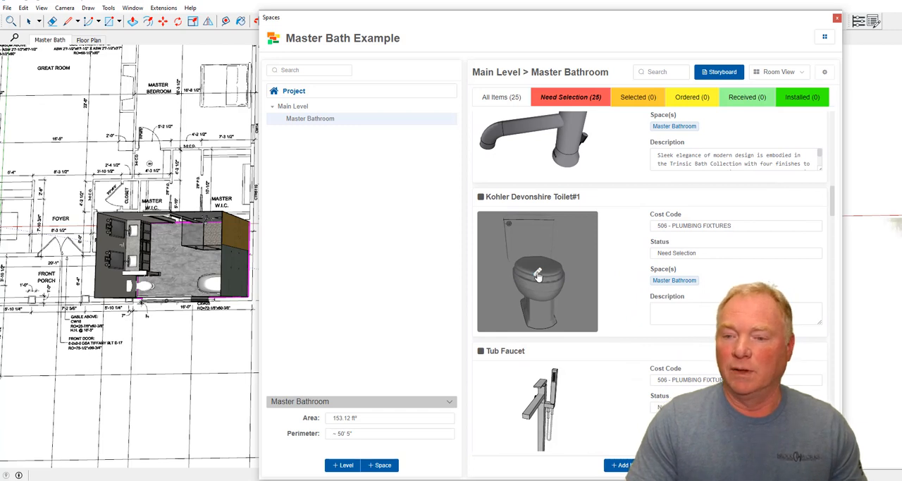
{"action": "left_click", "coordinate": [537, 271]}
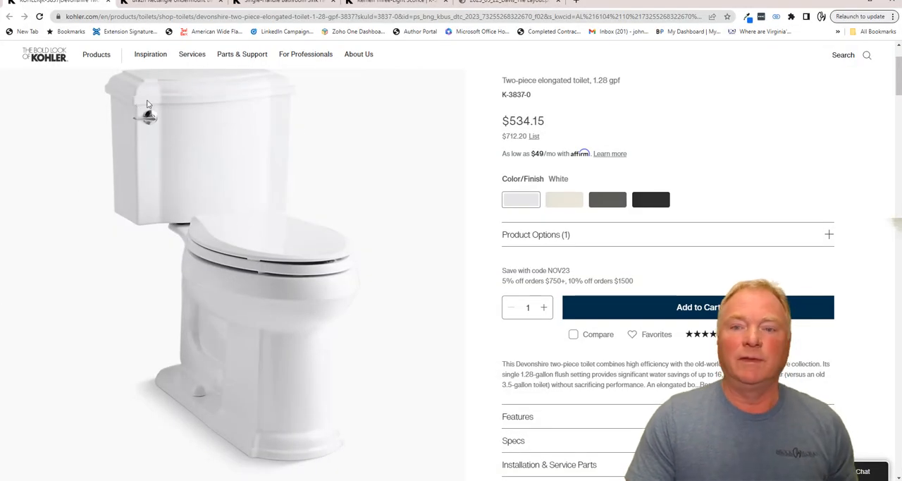
{"action": "mouse_move", "coordinate": [503, 129]}
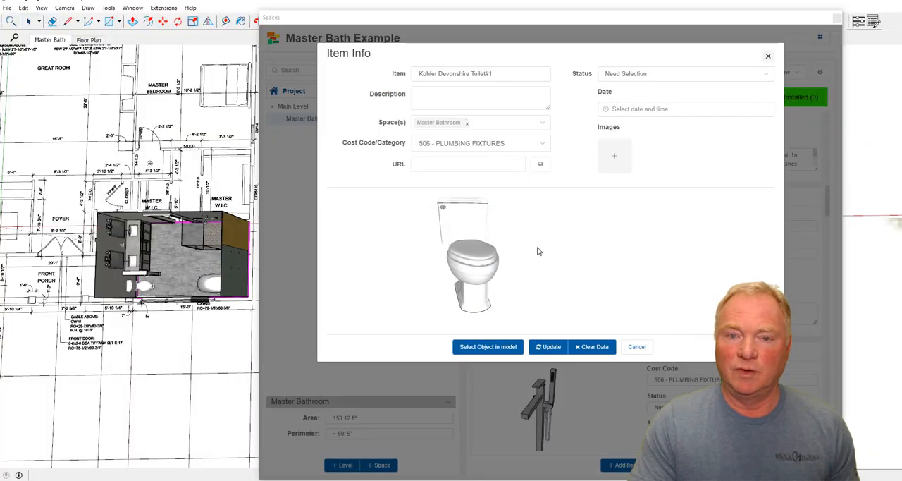
Give the Kohler Devonshire Toilet a description, name, Kohler product URL and Selected status.
{"action": "left_click", "coordinate": [480, 97]}
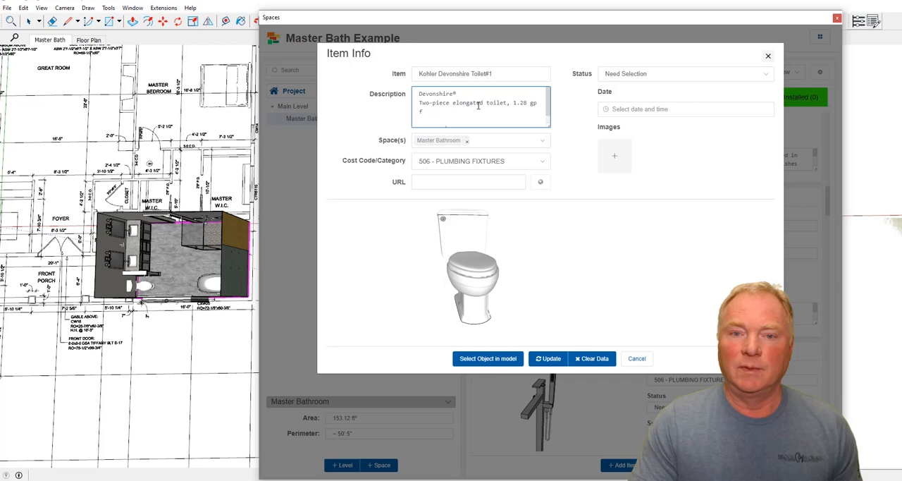
{"action": "left_click", "coordinate": [481, 74]}
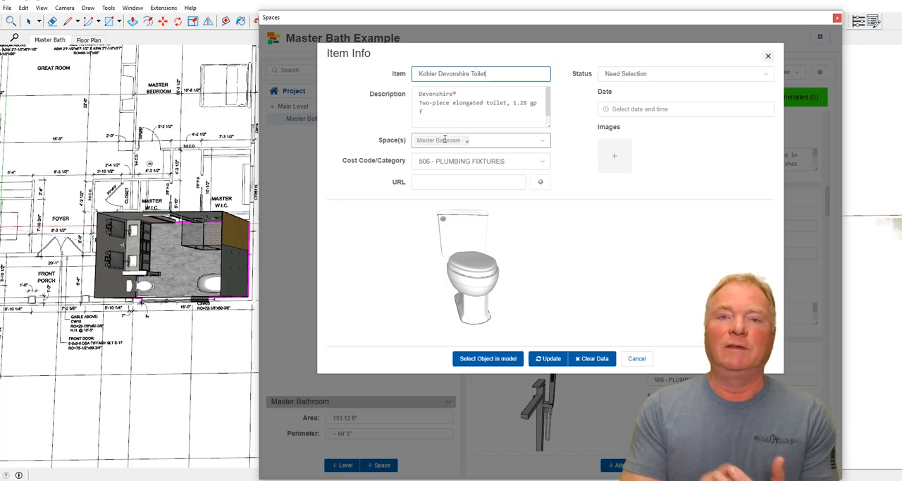
{"action": "mouse_move", "coordinate": [553, 142]}
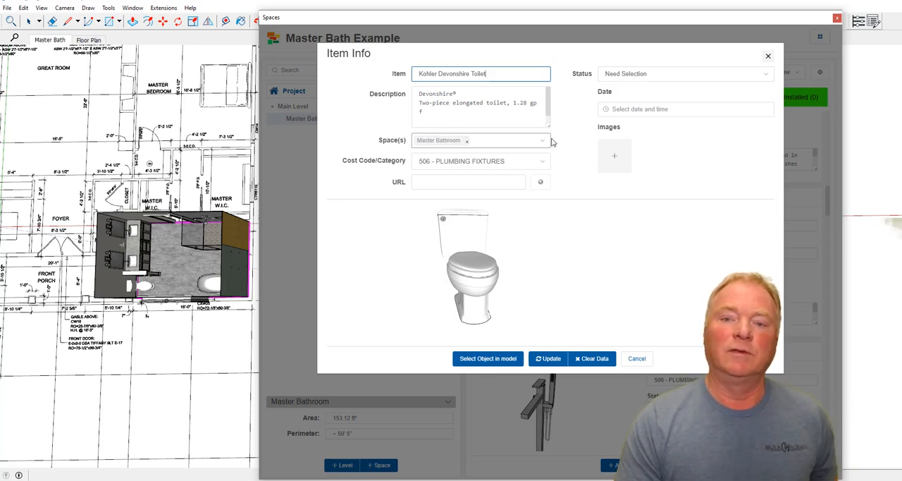
{"action": "left_click", "coordinate": [481, 140]}
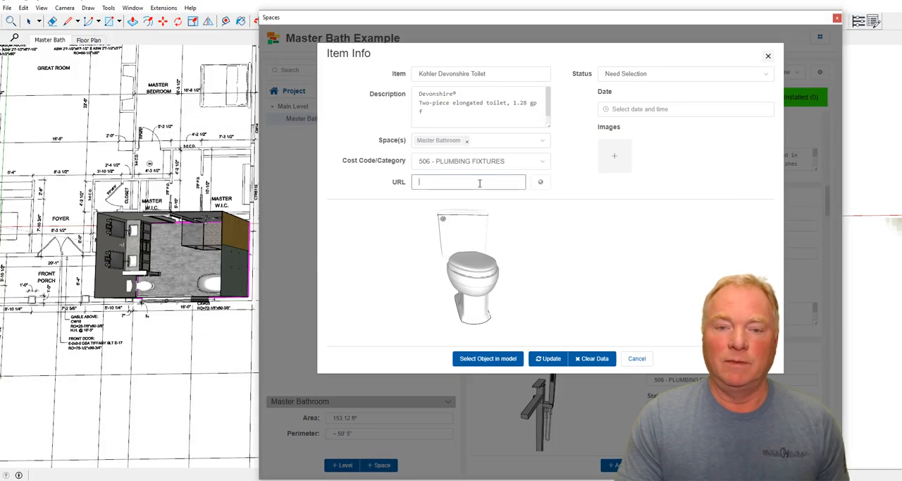
{"action": "type", "text": "20602f926f676b81a0d&gclsrc=3p.ds"}
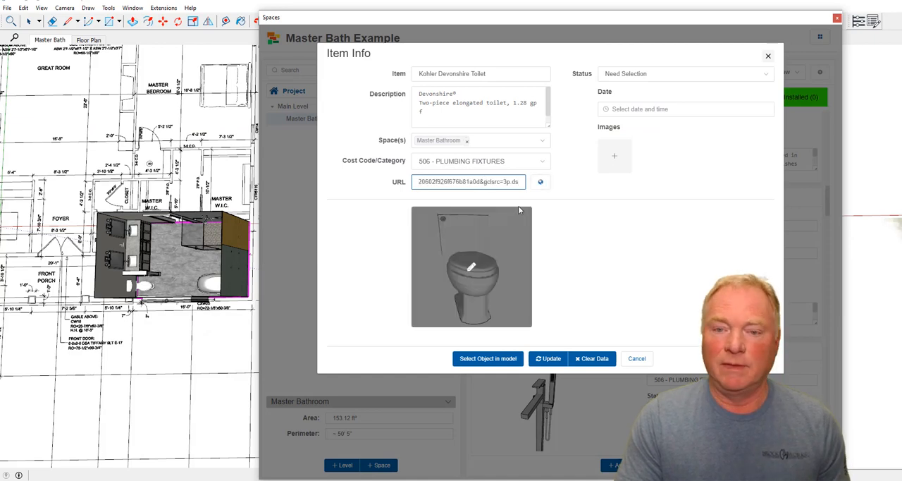
{"action": "left_click", "coordinate": [683, 74]}
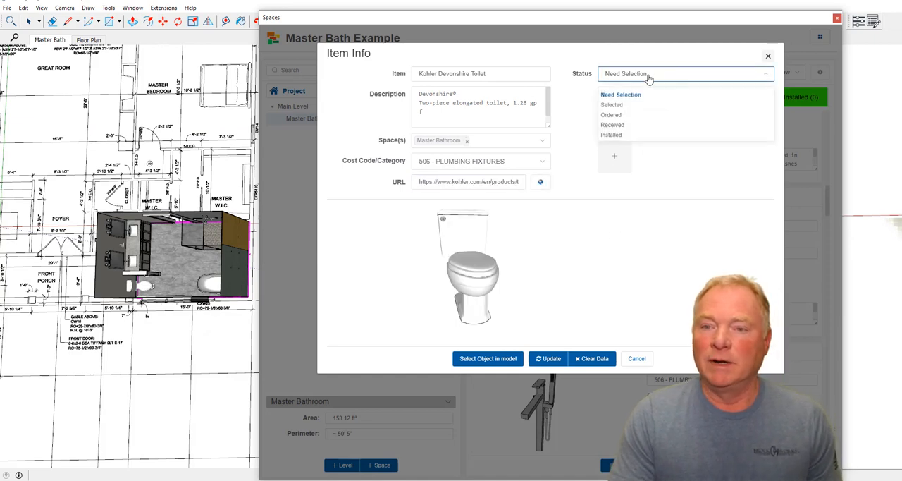
{"action": "left_click", "coordinate": [611, 104]}
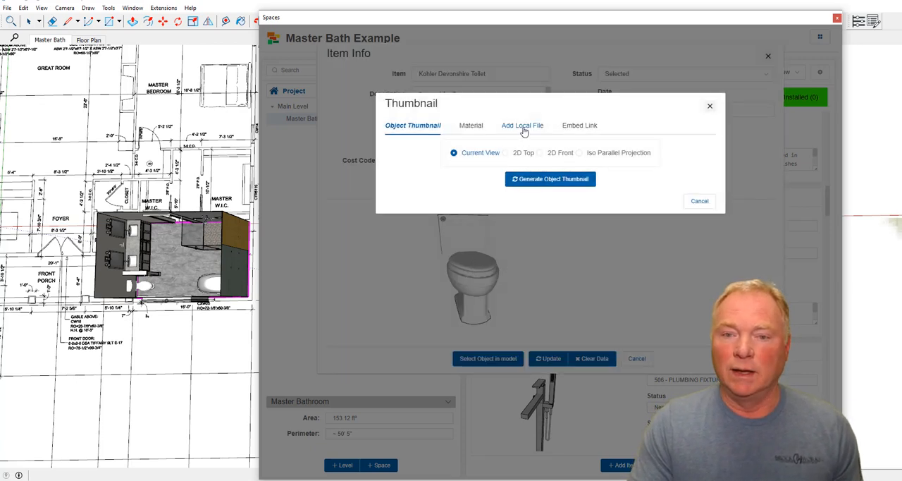
Use the local Toilet product photo as its thumbnail and save the item.
{"action": "left_click", "coordinate": [522, 125]}
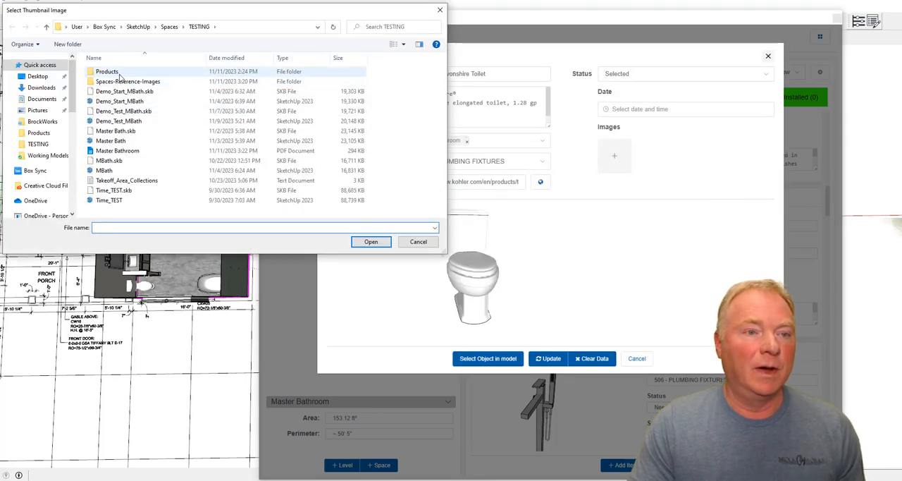
{"action": "double_click", "coordinate": [107, 71]}
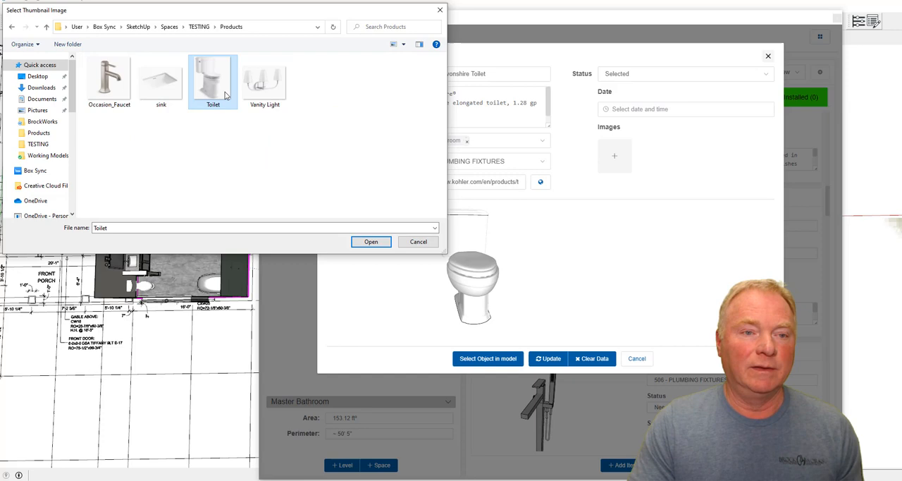
{"action": "left_click", "coordinate": [371, 241]}
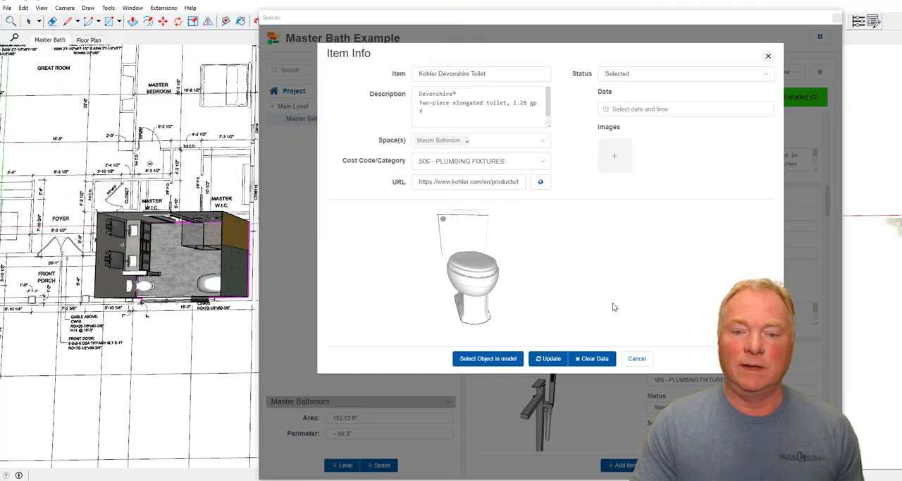
{"action": "left_click", "coordinate": [548, 358]}
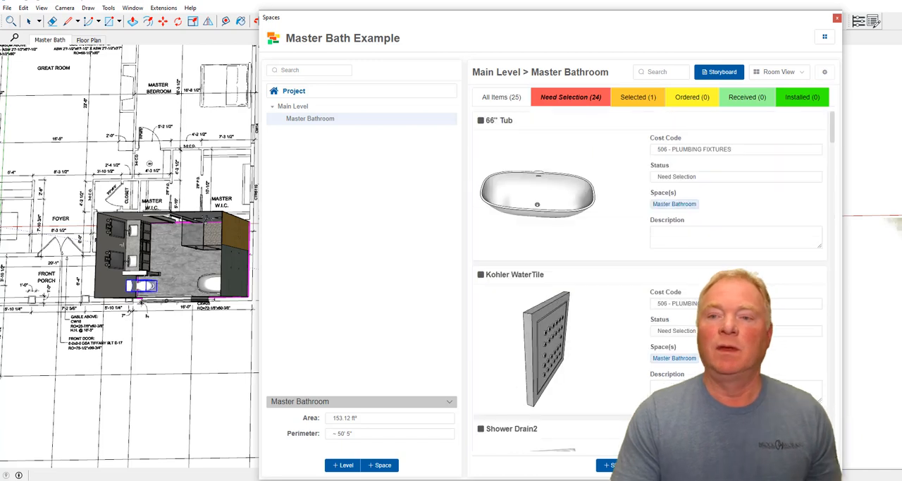
{"action": "left_click", "coordinate": [636, 97]}
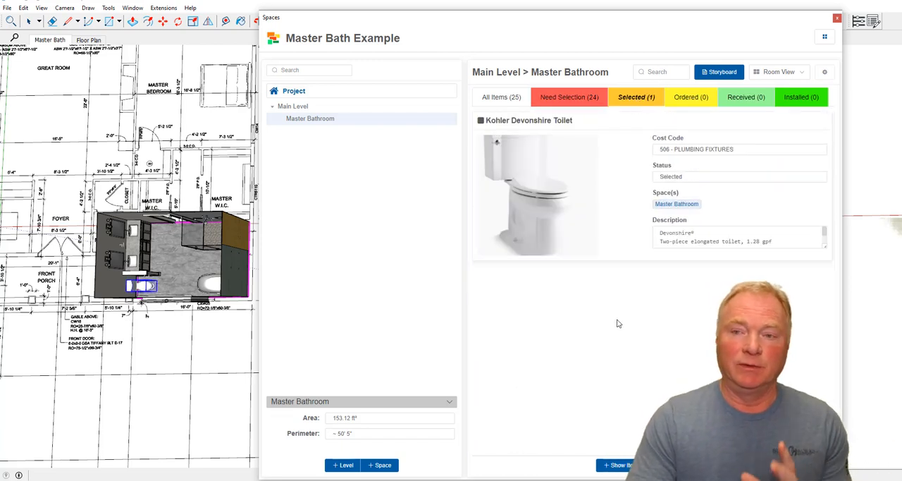
{"action": "left_click", "coordinate": [500, 97]}
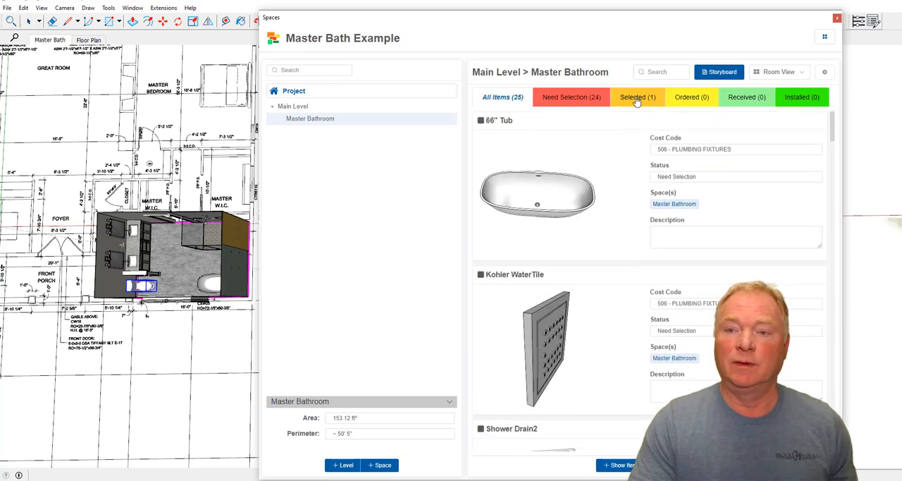
{"action": "left_click", "coordinate": [636, 98]}
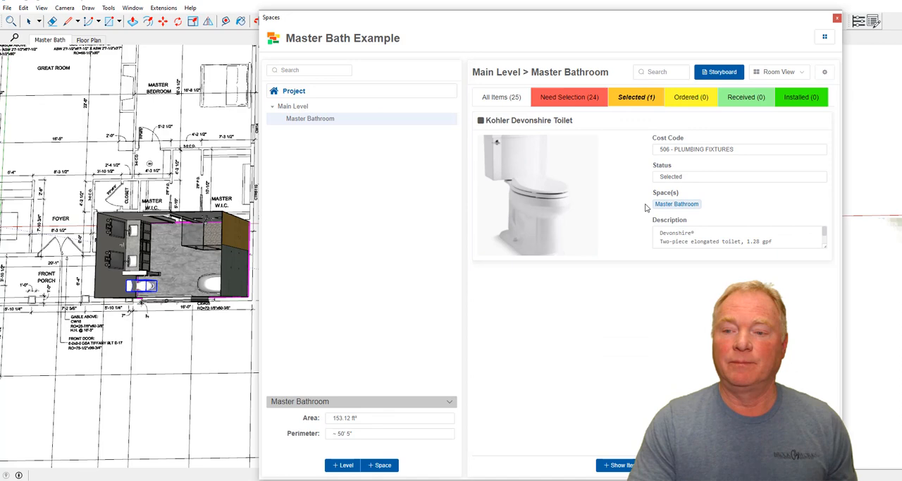
{"action": "left_click", "coordinate": [569, 97]}
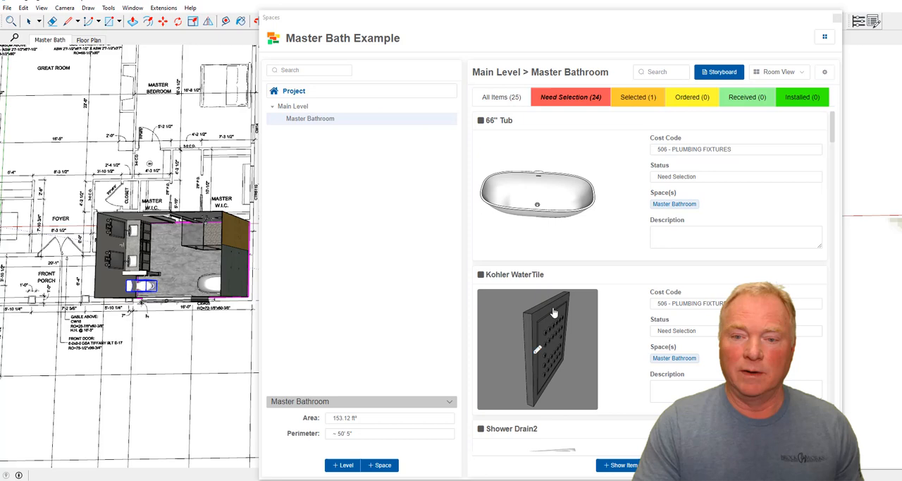
Rename the Ladena sink item to Brazn Undermount Sink.
{"action": "scroll", "scroll_direction": "down", "scroll_amount": 3}
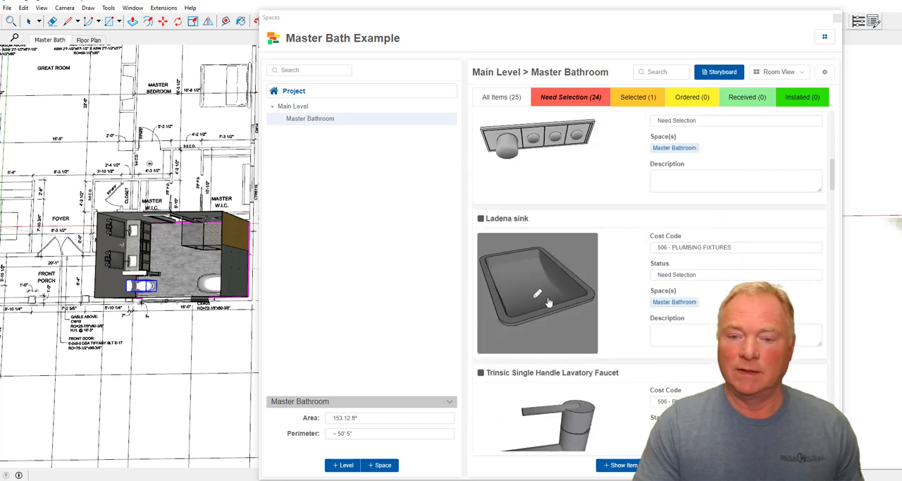
{"action": "left_click", "coordinate": [537, 293]}
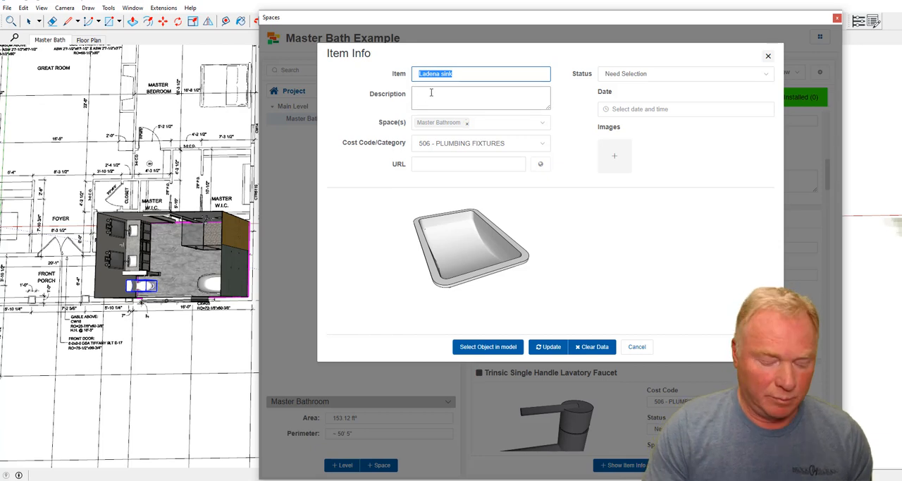
{"action": "type", "text": "Brazn"}
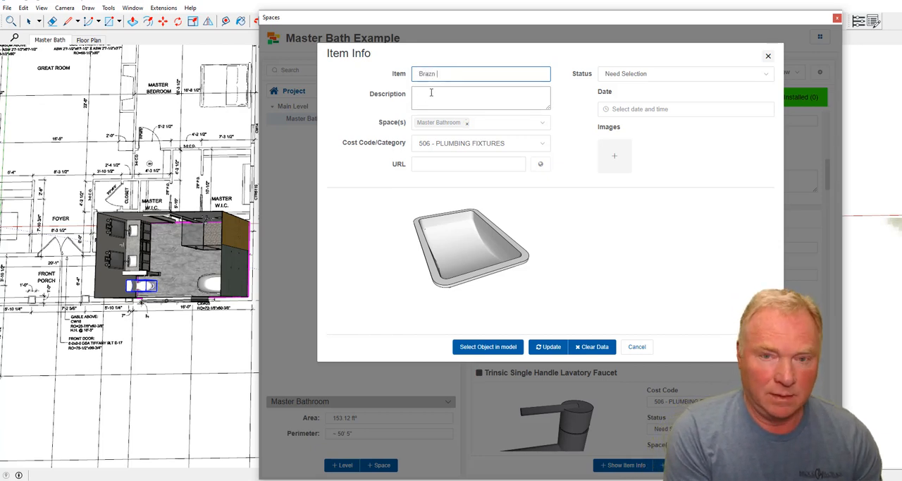
{"action": "type", "text": "Undermount Sink"}
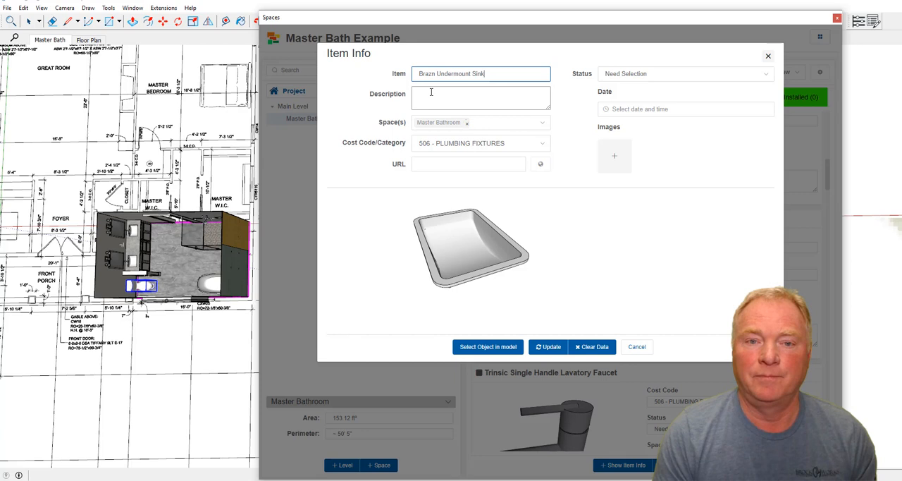
Set its description to 21-1/4" rectangular undermount sink, K-21058-0, White.
{"action": "left_click", "coordinate": [480, 98]}
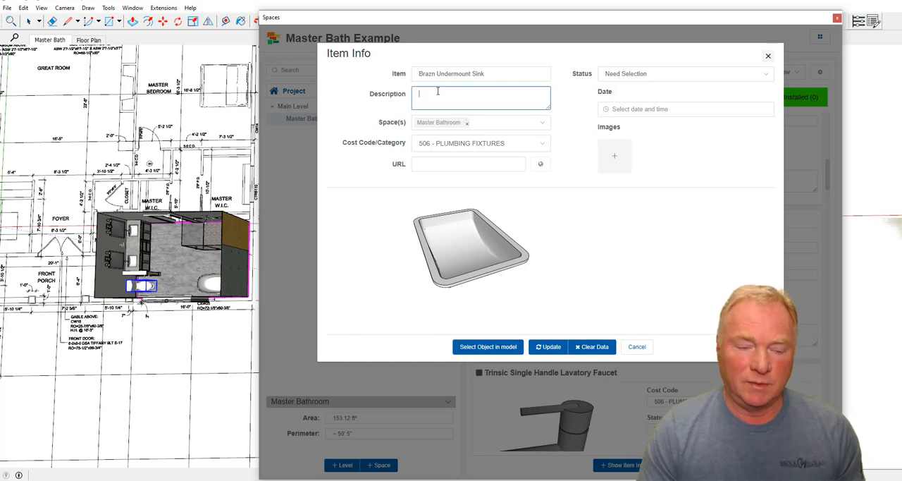
{"action": "key", "text": "-21058-0"}
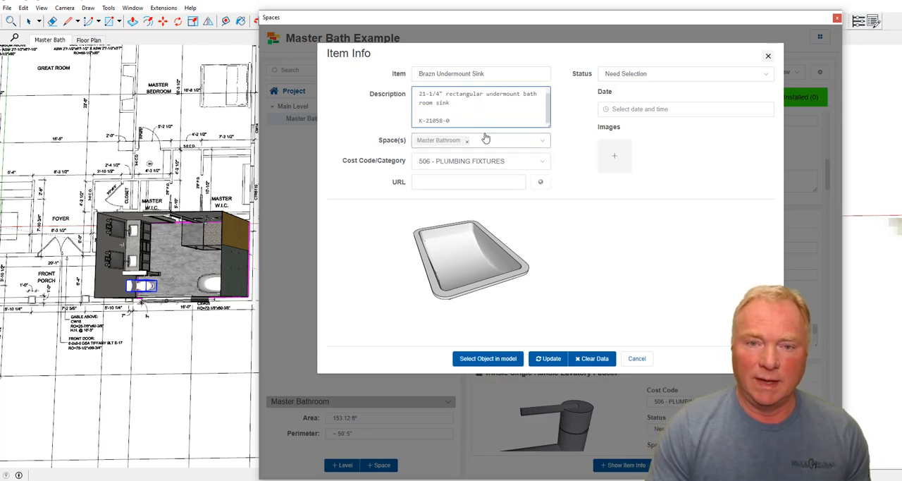
{"action": "type", "text": "White"}
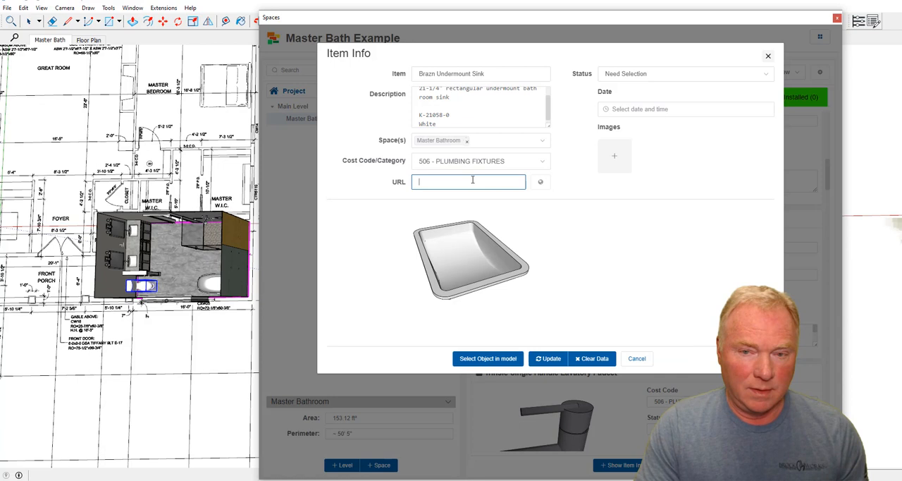
Mark the sink Selected and date it November 11, 2023.
{"action": "left_click", "coordinate": [683, 73]}
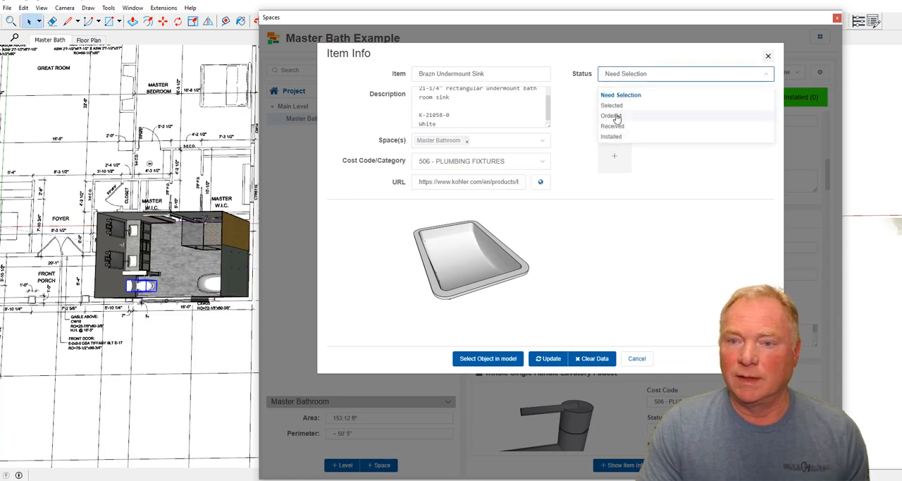
{"action": "left_click", "coordinate": [611, 105]}
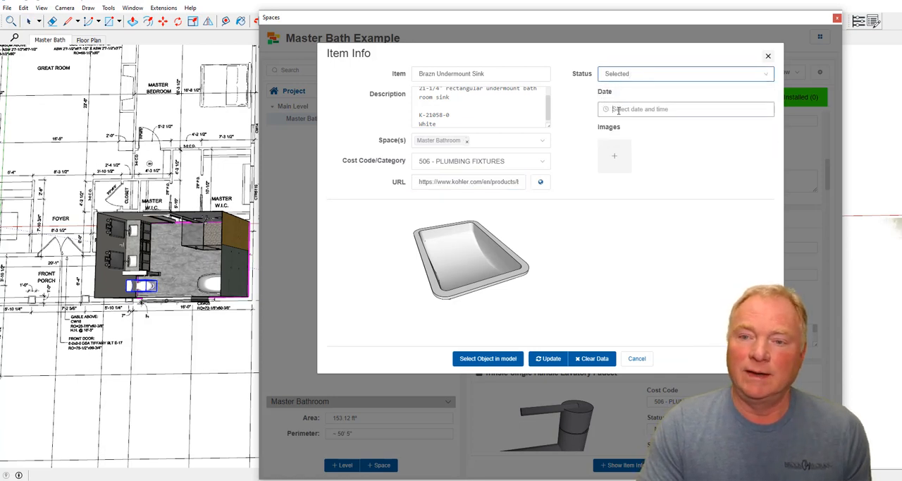
{"action": "left_click", "coordinate": [685, 108]}
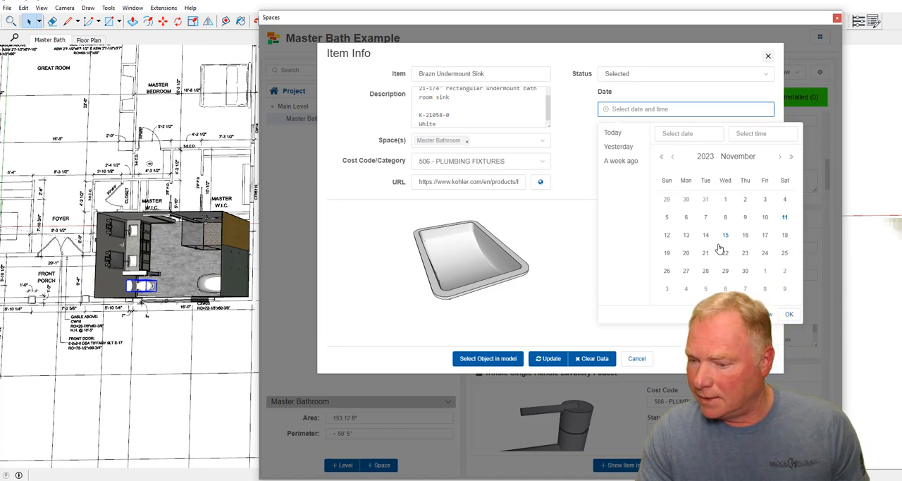
{"action": "mouse_move", "coordinate": [785, 218]}
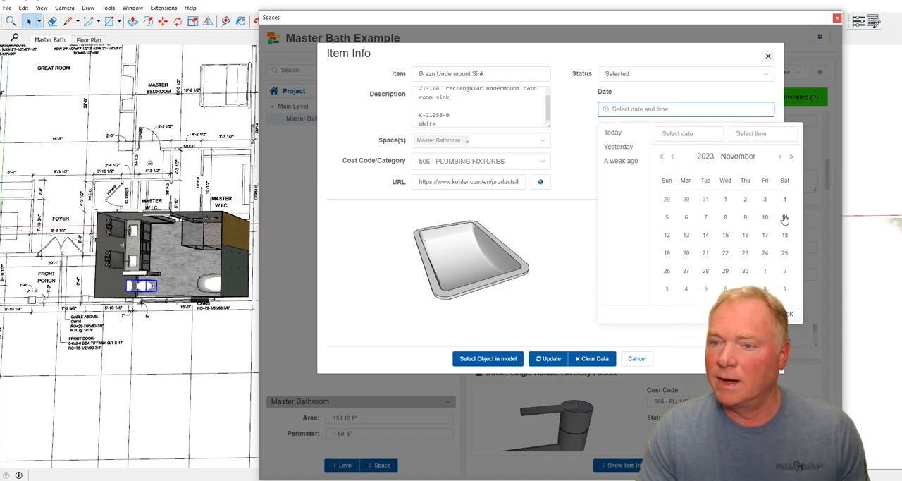
{"action": "left_click", "coordinate": [784, 216]}
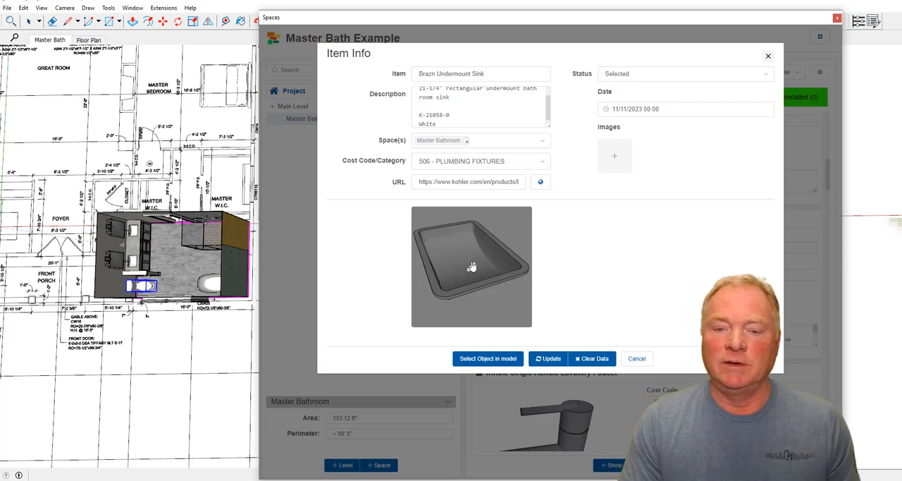
Replace the sink's thumbnail with a local sink photo.
{"action": "left_click", "coordinate": [472, 266]}
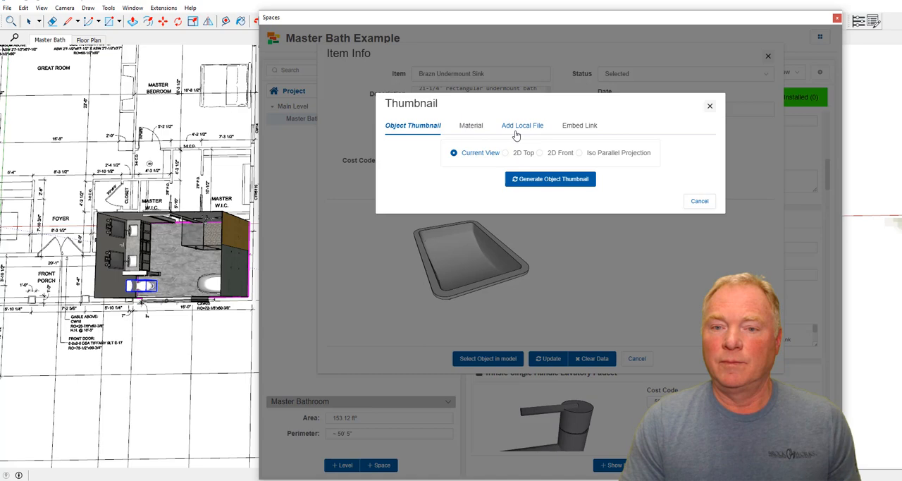
{"action": "left_click", "coordinate": [520, 125]}
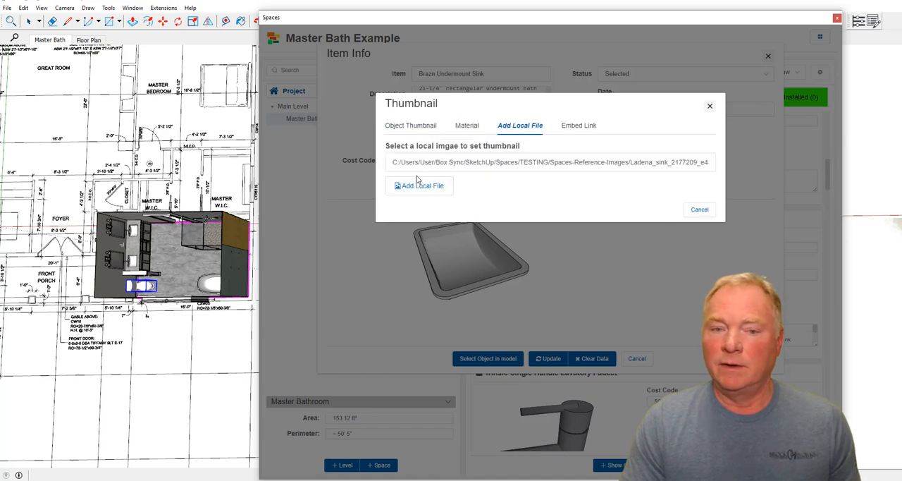
{"action": "left_click", "coordinate": [419, 186]}
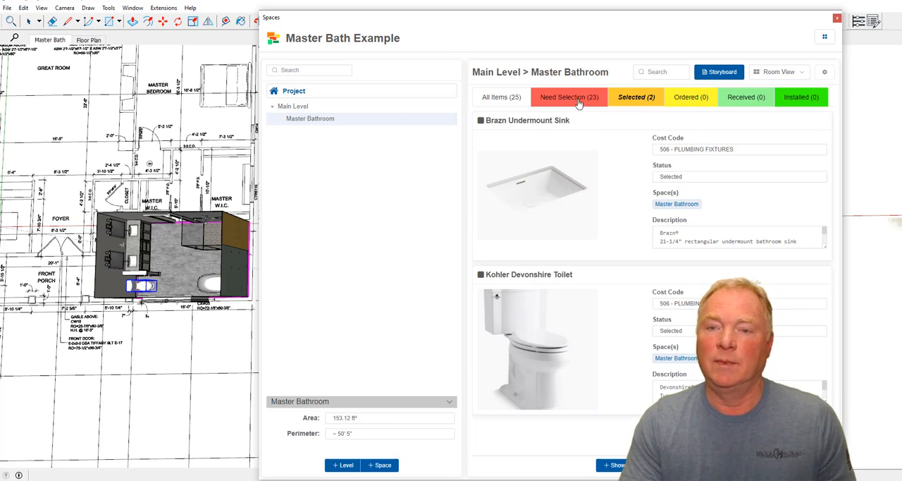
Filter the Master Bathroom list to items needing selection.
{"action": "left_click", "coordinate": [569, 97]}
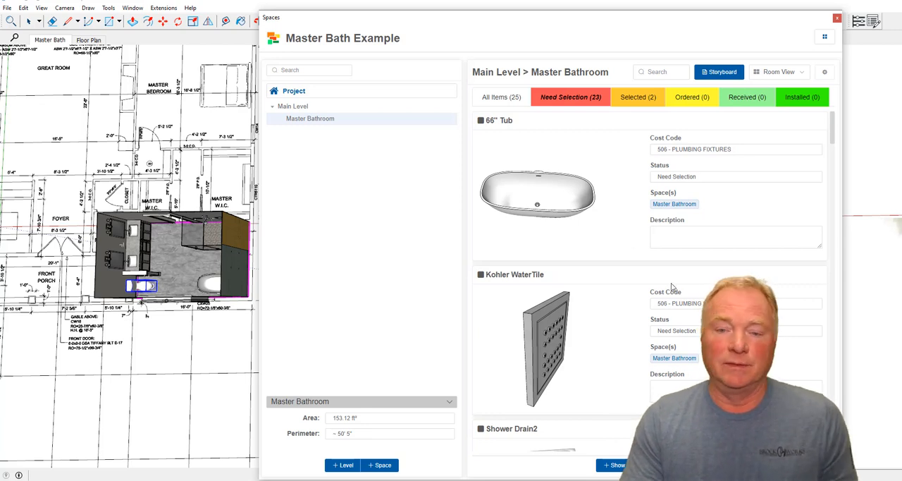
{"action": "mouse_move", "coordinate": [670, 286]}
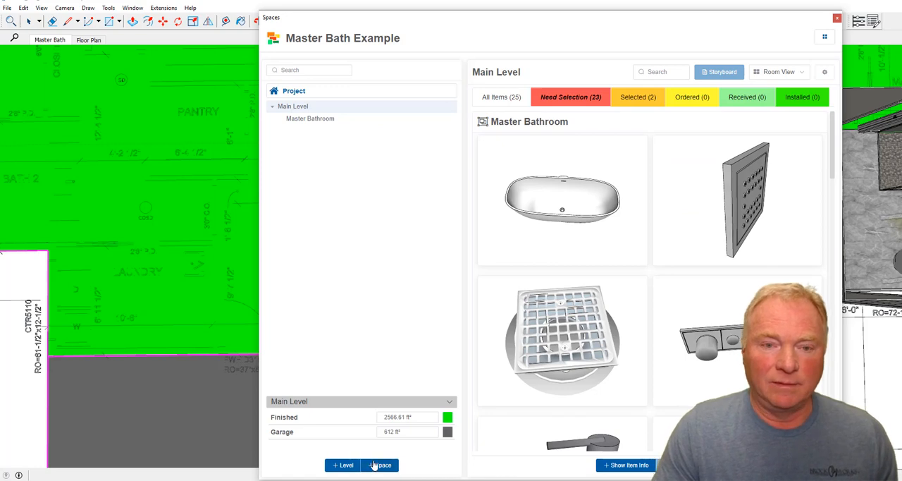
Create a Laundry Room space under Main Level, outlined over the laundry on the plan.
{"action": "left_click", "coordinate": [379, 465]}
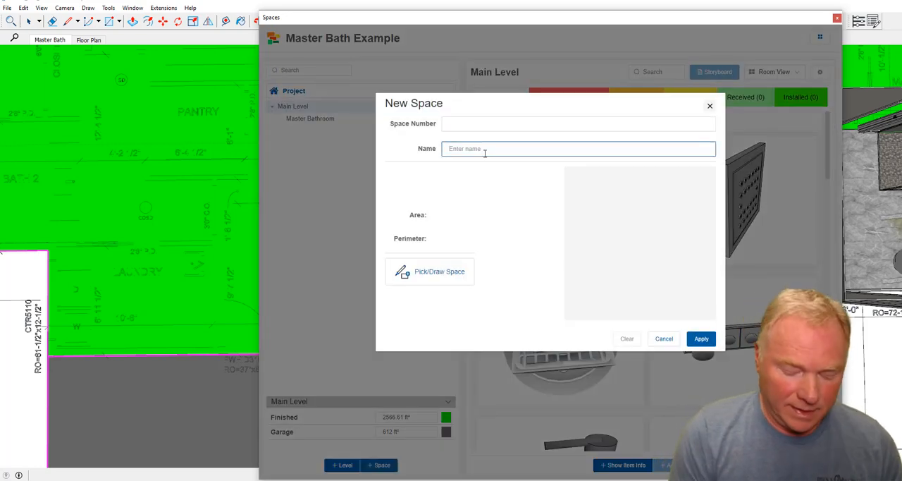
{"action": "type", "text": "Laundr"}
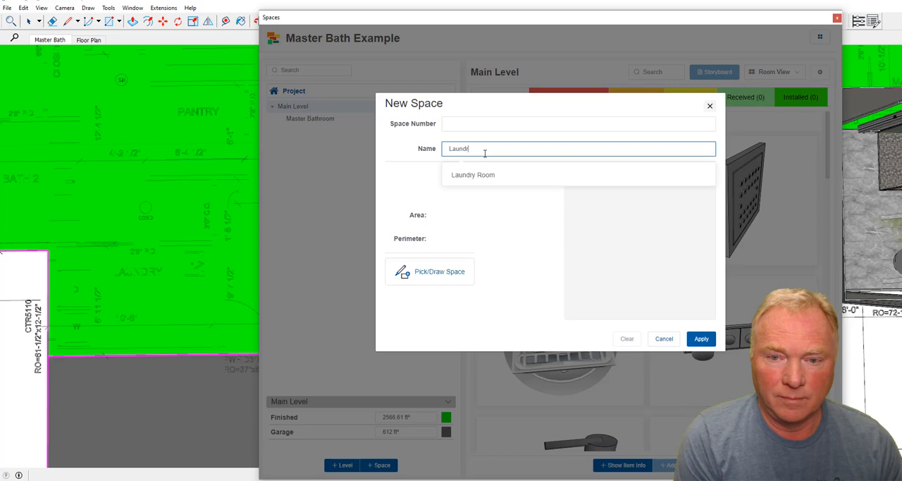
{"action": "left_click", "coordinate": [473, 175]}
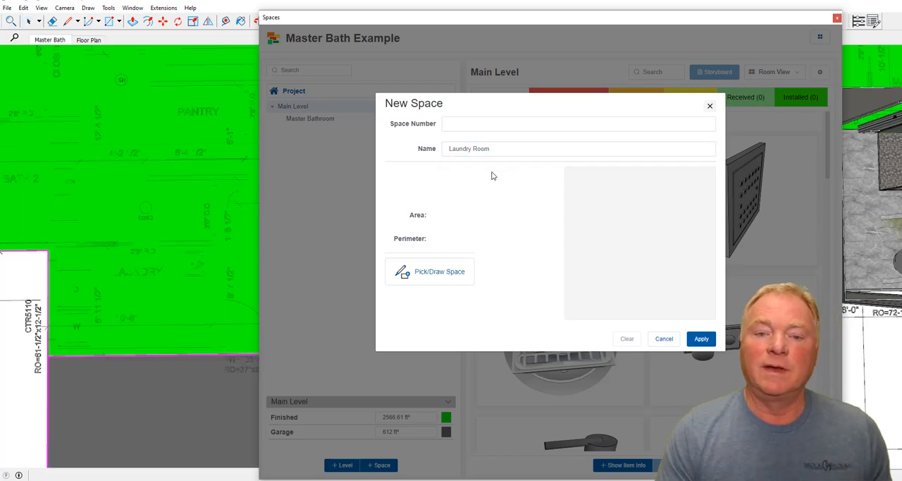
{"action": "left_click", "coordinate": [429, 271]}
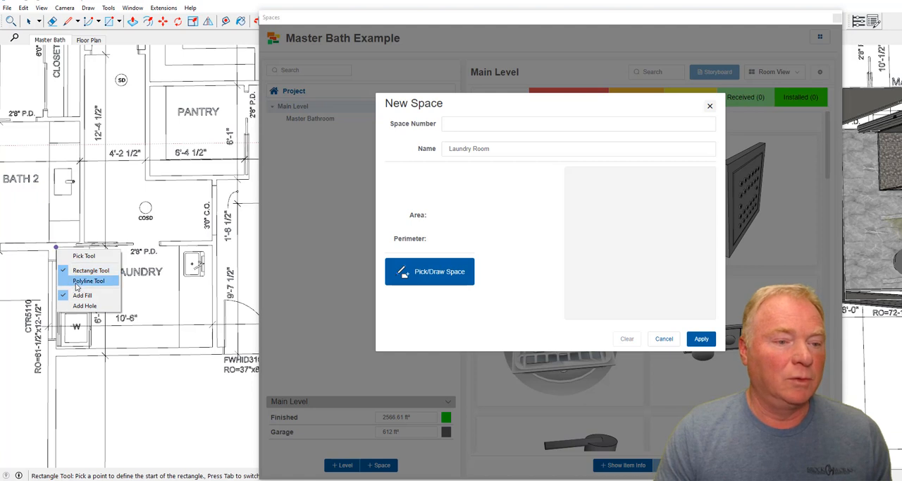
{"action": "left_click", "coordinate": [88, 281]}
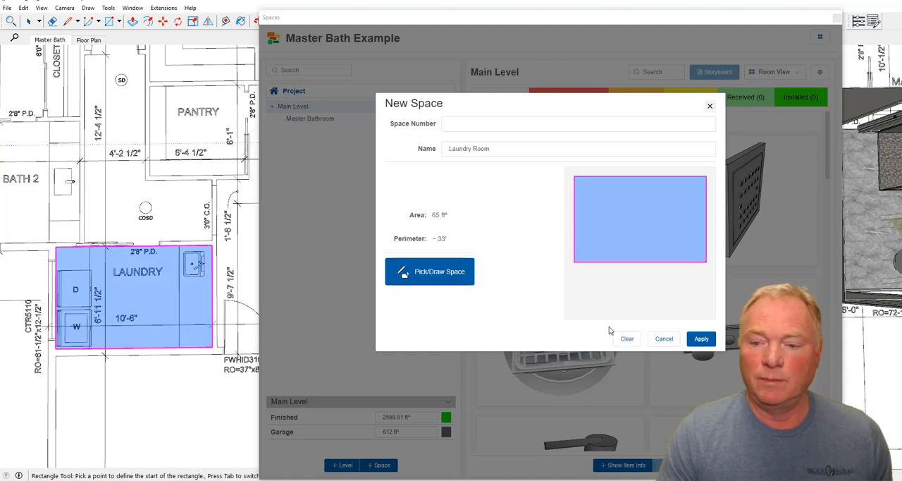
{"action": "left_click", "coordinate": [700, 338]}
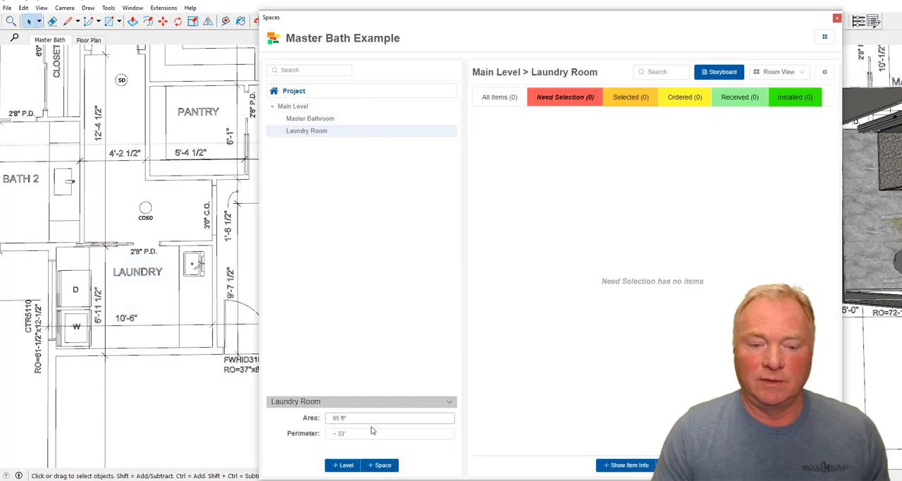
Bring up the Add Items from List dialog for the Laundry Room.
{"action": "left_click", "coordinate": [307, 131]}
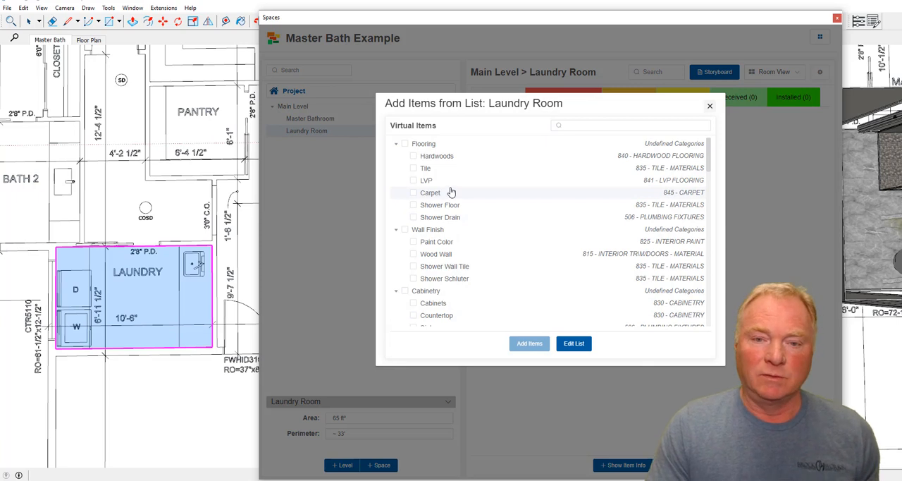
Add 10 placeholder items to Laundry Room, including Paint Color, Countertop, Sink, Faucet and Backsplash.
{"action": "left_click", "coordinate": [413, 168]}
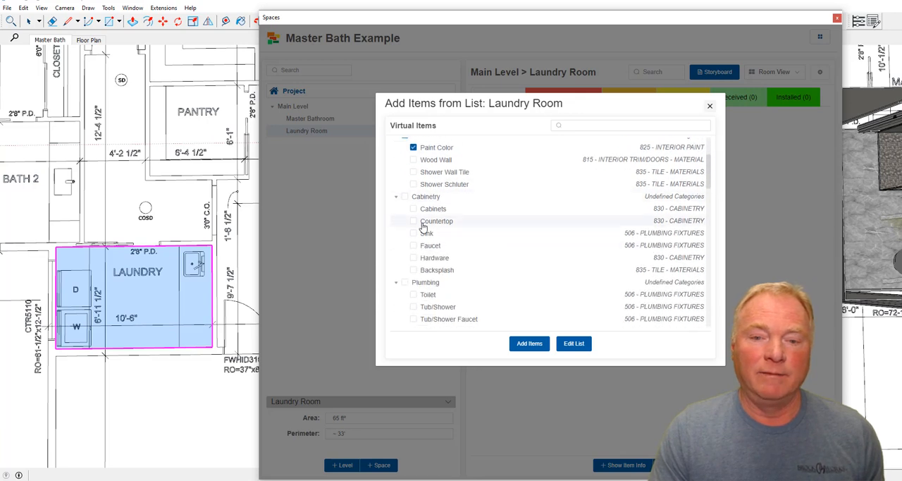
{"action": "left_click", "coordinate": [414, 208]}
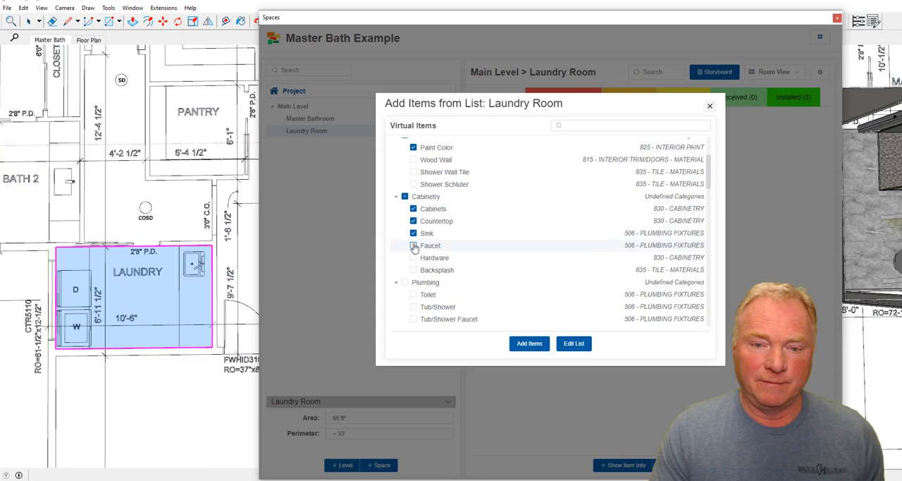
{"action": "left_click", "coordinate": [414, 245]}
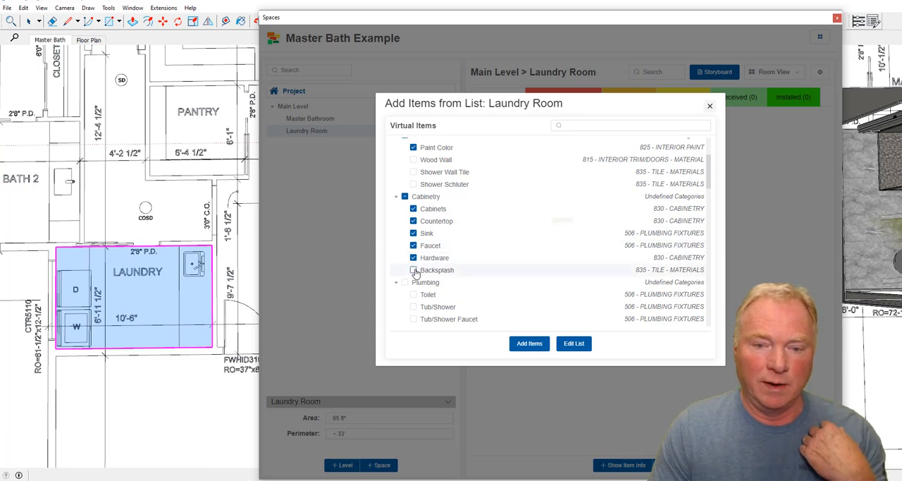
{"action": "scroll", "scroll_direction": "down", "scroll_amount": 3}
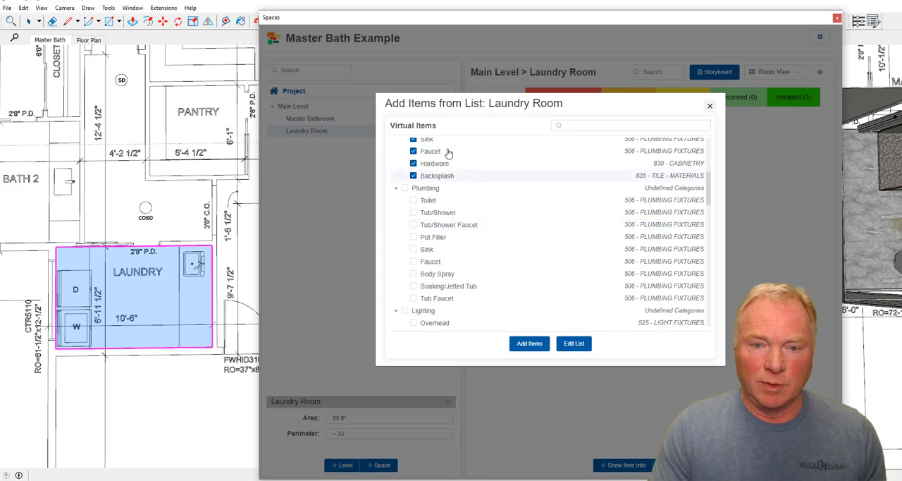
{"action": "scroll", "scroll_direction": "down", "scroll_amount": 3}
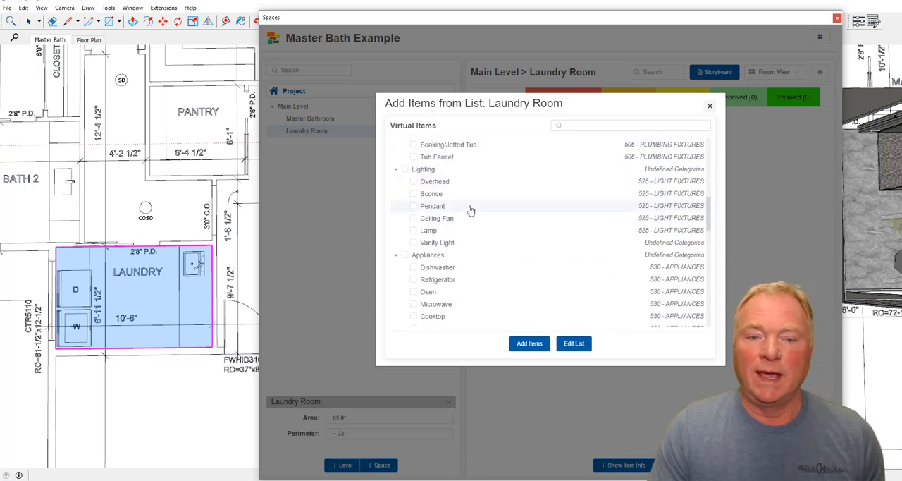
{"action": "scroll", "scroll_direction": "down", "scroll_amount": 3}
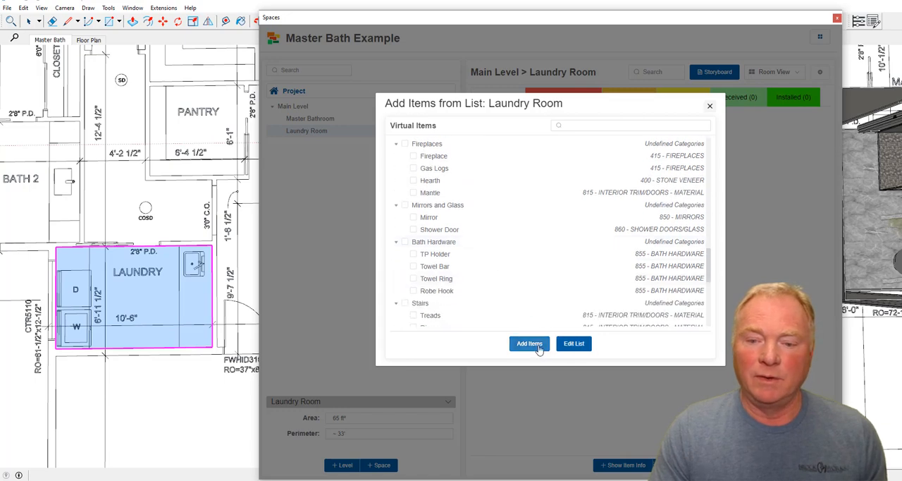
{"action": "left_click", "coordinate": [530, 343]}
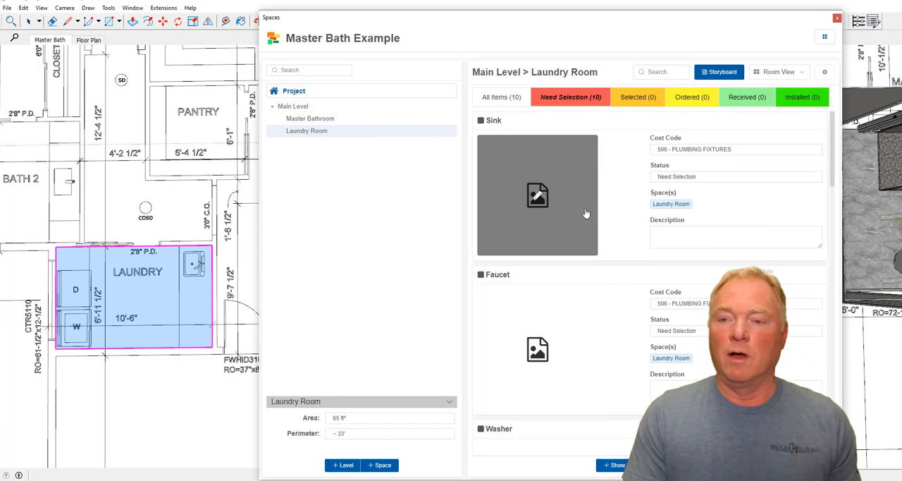
{"action": "scroll", "scroll_direction": "down", "scroll_amount": 3}
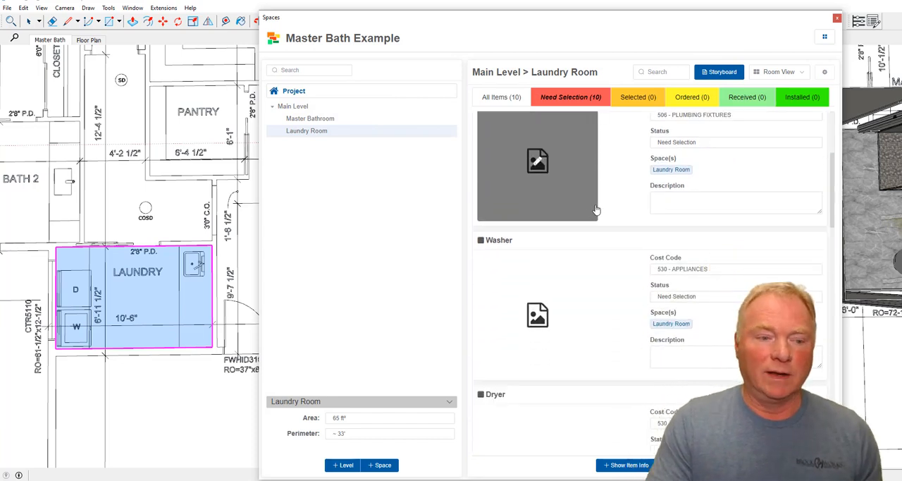
{"action": "scroll", "scroll_direction": "down", "scroll_amount": 3}
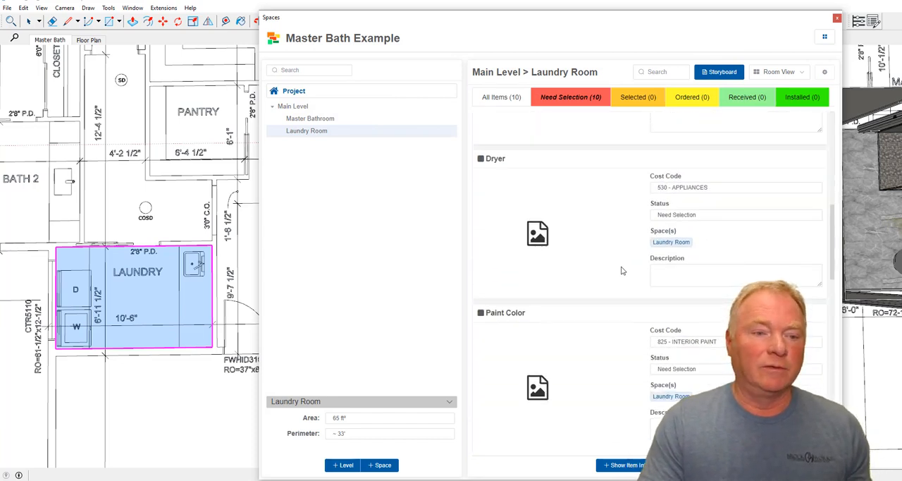